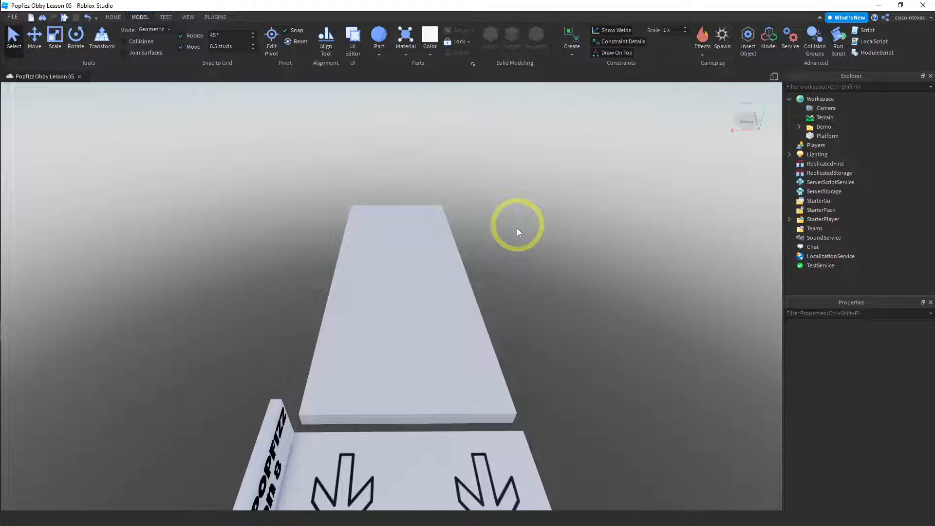
pyautogui.moveTo(493, 271)
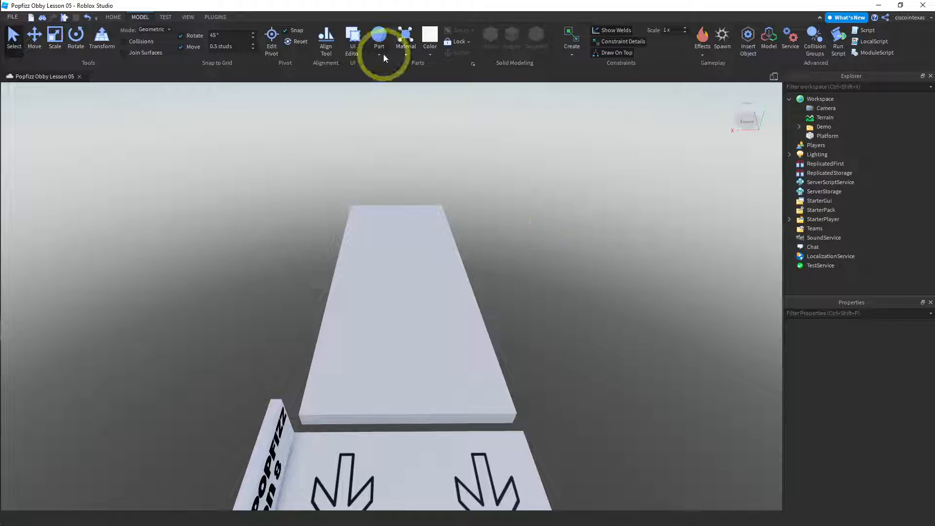
# - Insert a Sphere part, shrink it to 1×1×1 and rename it SmokeSource
pyautogui.click(378, 46)
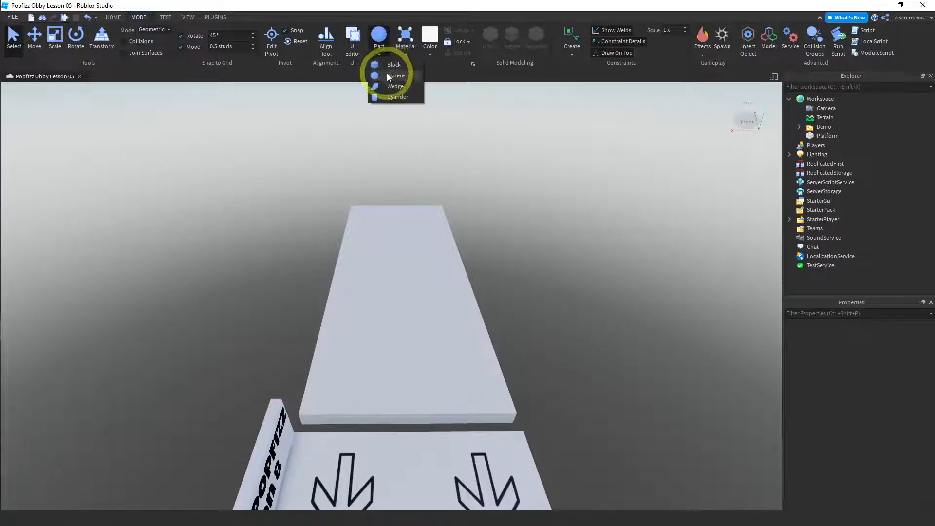
pyautogui.click(396, 75)
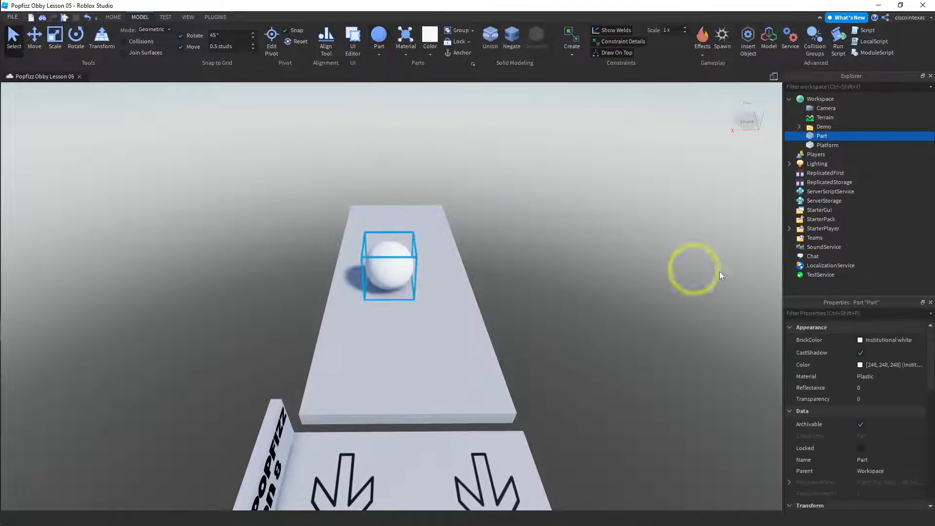
pyautogui.scroll(-3)
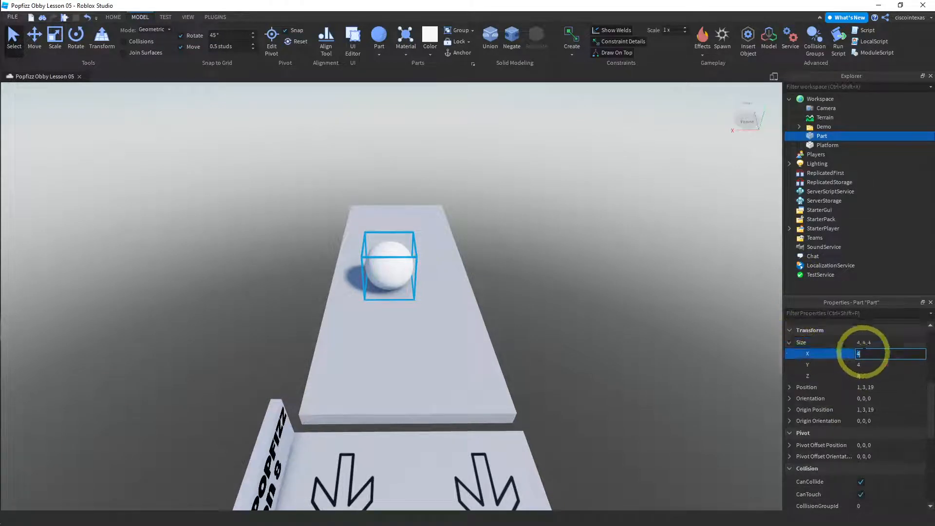
pyautogui.write('1')
pyautogui.click(837, 135)
pyautogui.write('SmokeSourc')
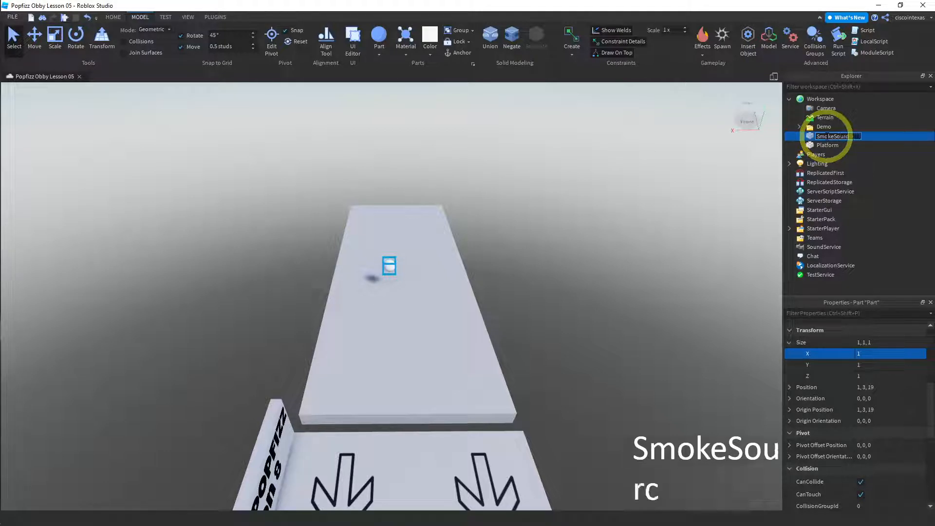
pyautogui.press('Return')
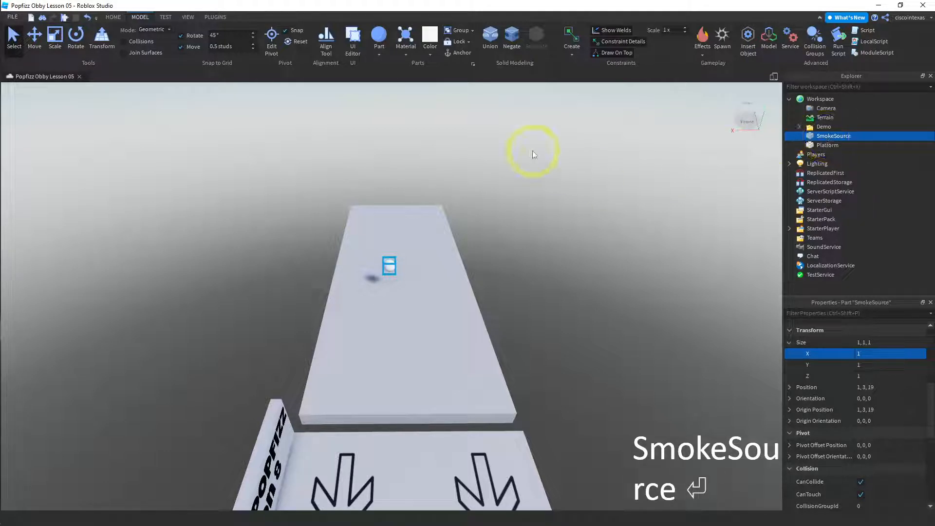
pyautogui.moveTo(672, 78)
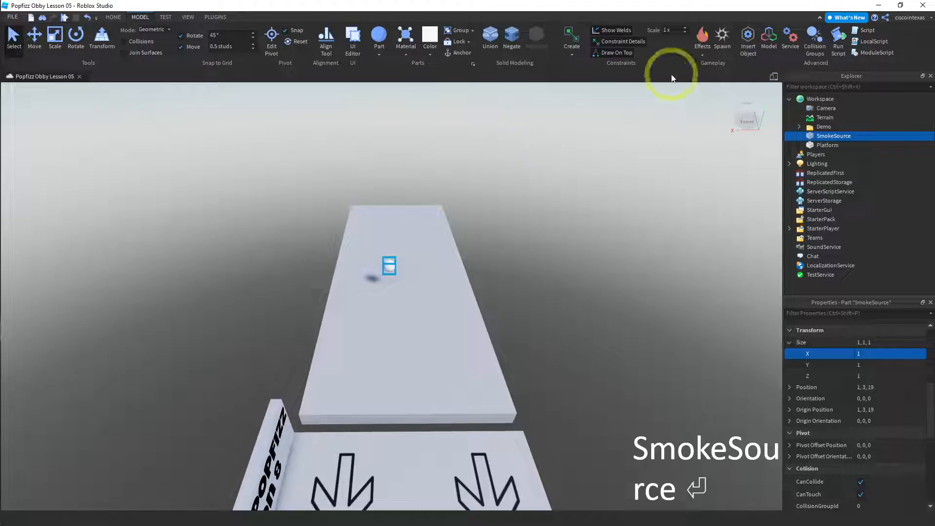
# - Insert a Smoke object into SmokeSource by searching 'smo' in the insert list
pyautogui.click(702, 39)
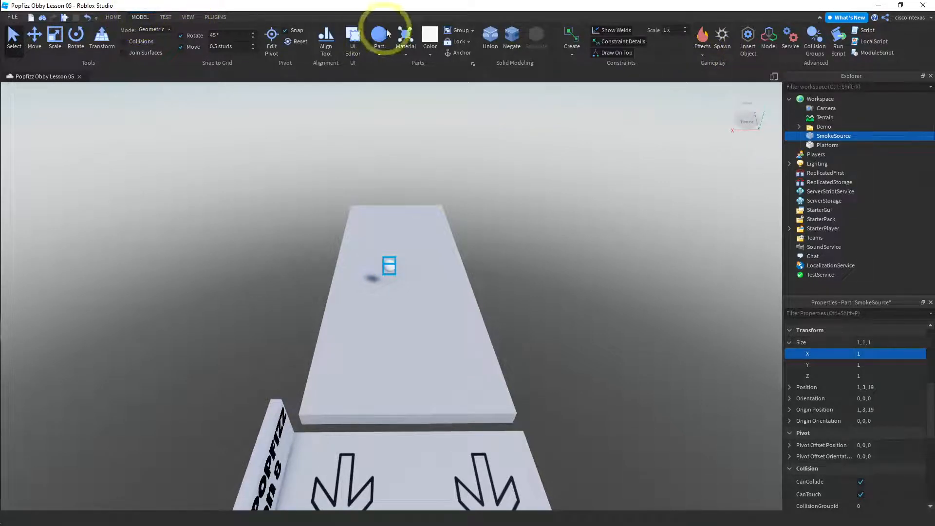
pyautogui.click(702, 38)
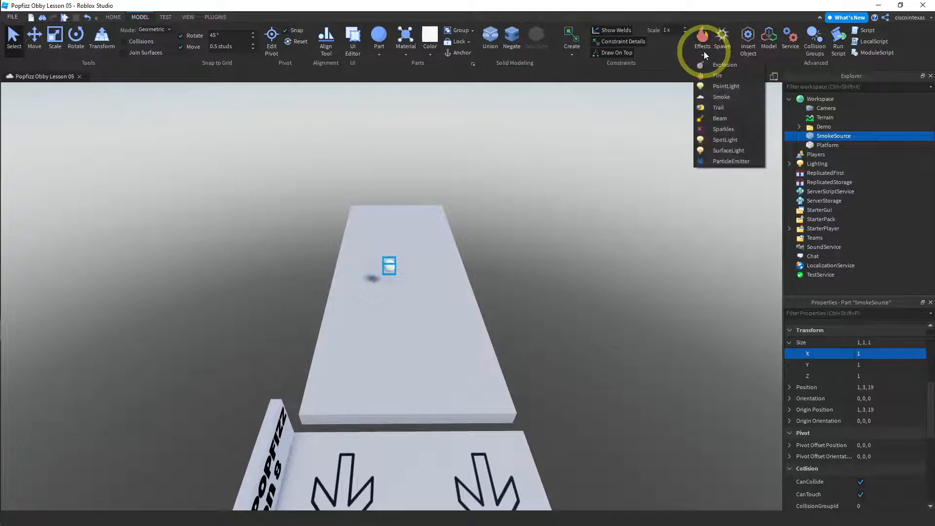
pyautogui.moveTo(721, 87)
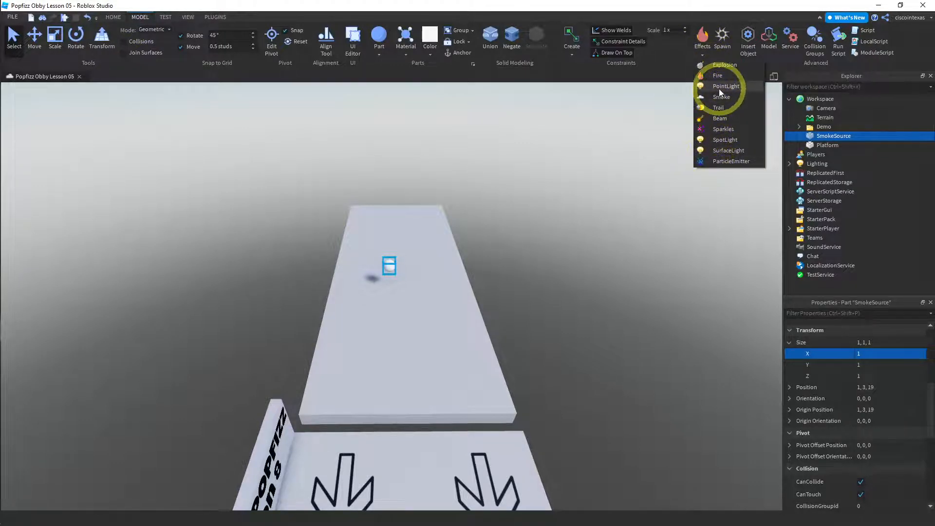
pyautogui.moveTo(571, 225)
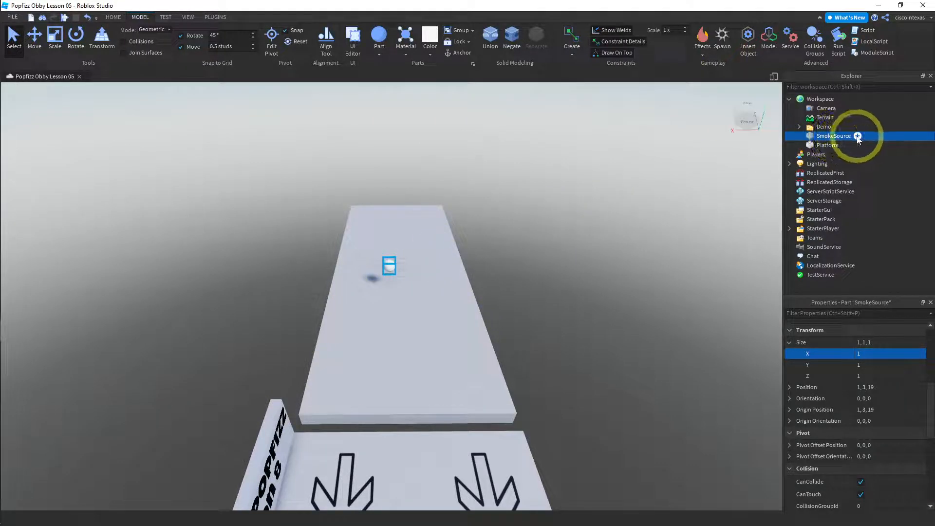
pyautogui.click(857, 137)
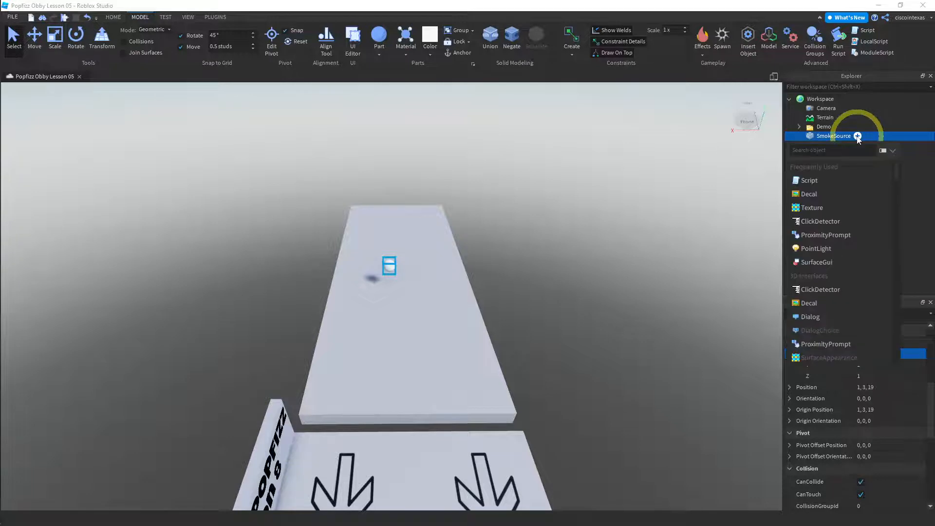
pyautogui.scroll(-3)
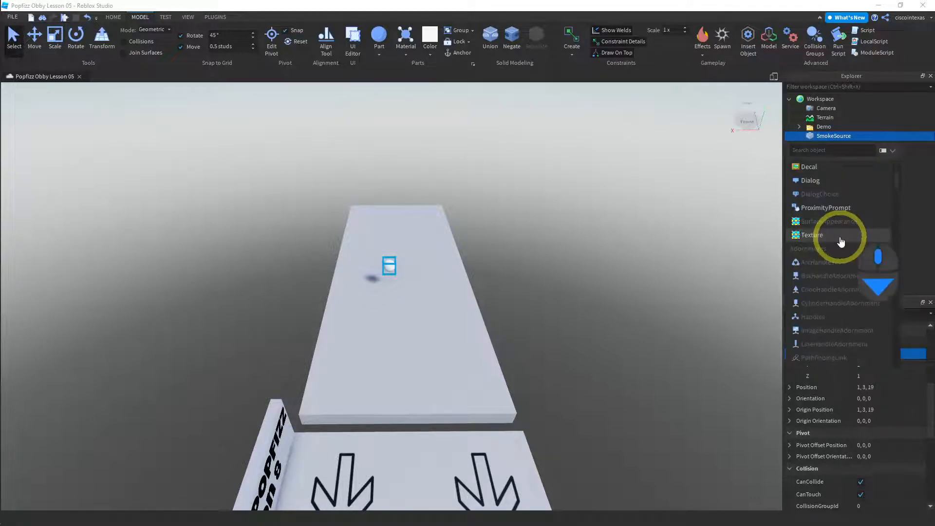
pyautogui.scroll(-3)
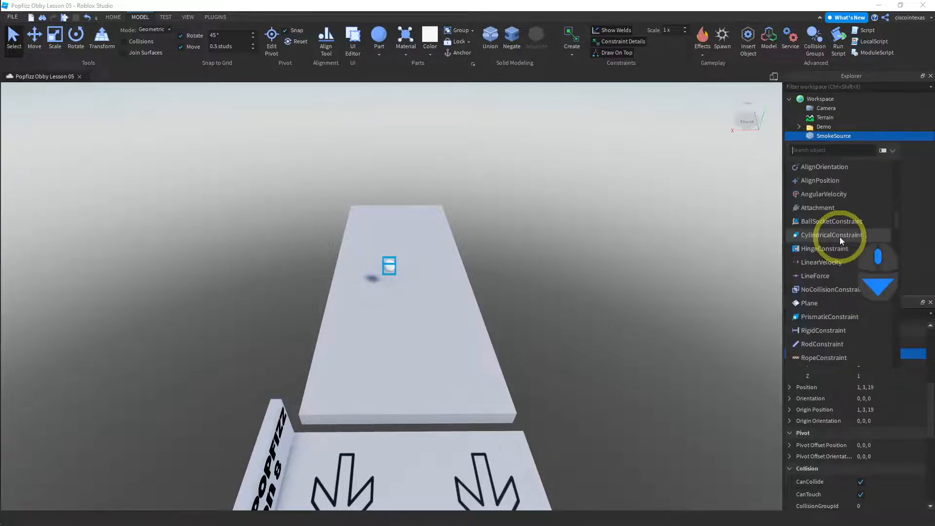
pyautogui.scroll(-3)
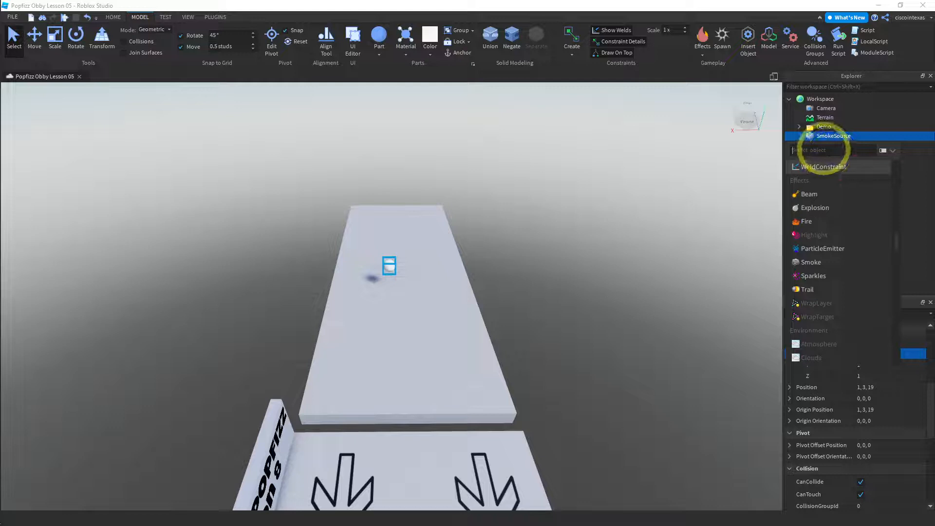
pyautogui.write('smo')
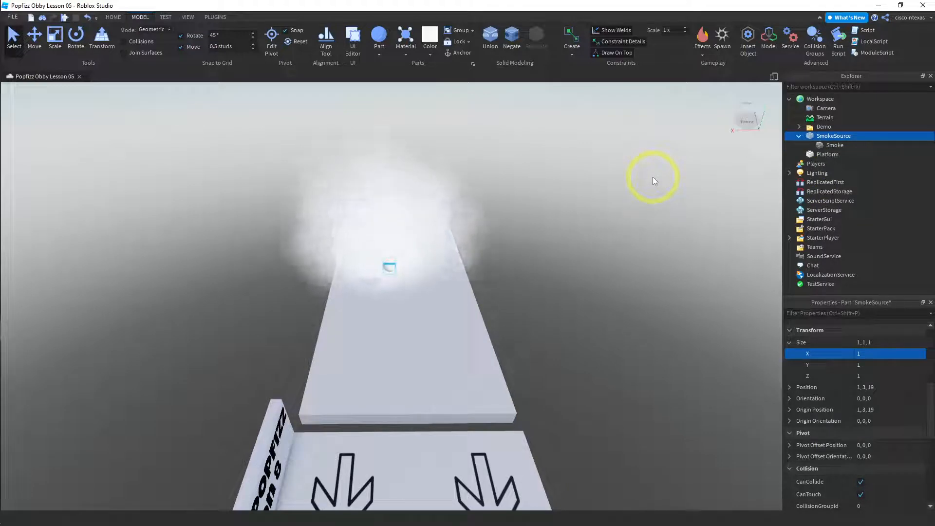
pyautogui.moveTo(592, 239)
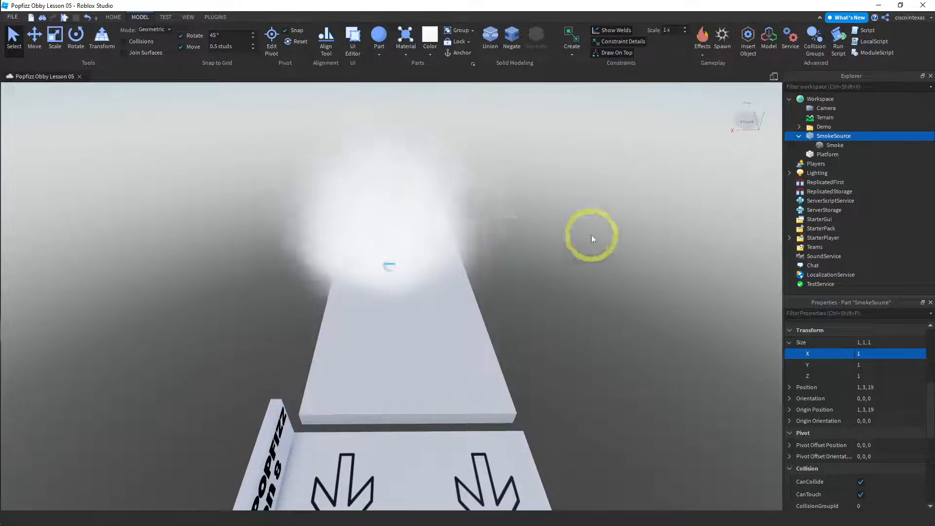
pyautogui.moveTo(712, 217)
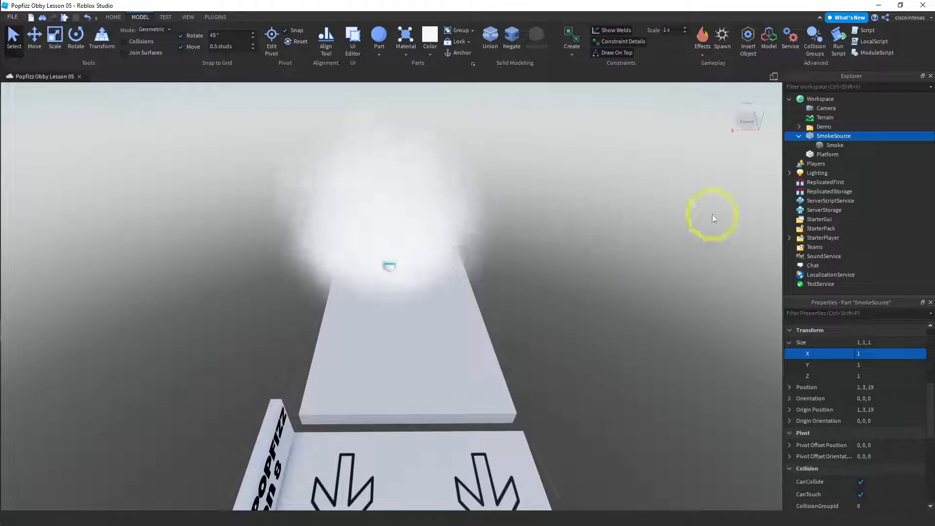
# - Toggle the Smoke effect's Enabled setting off and back on so it emits again
pyautogui.click(835, 145)
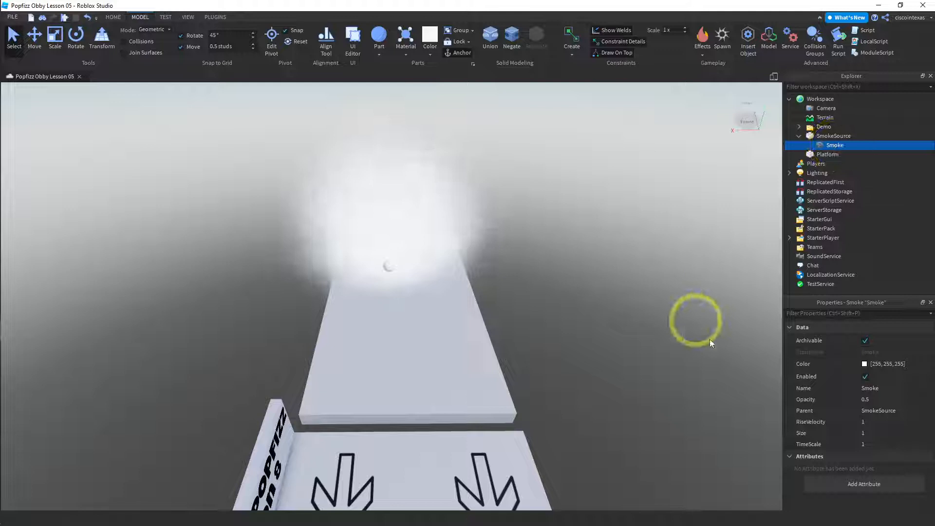
pyautogui.click(864, 376)
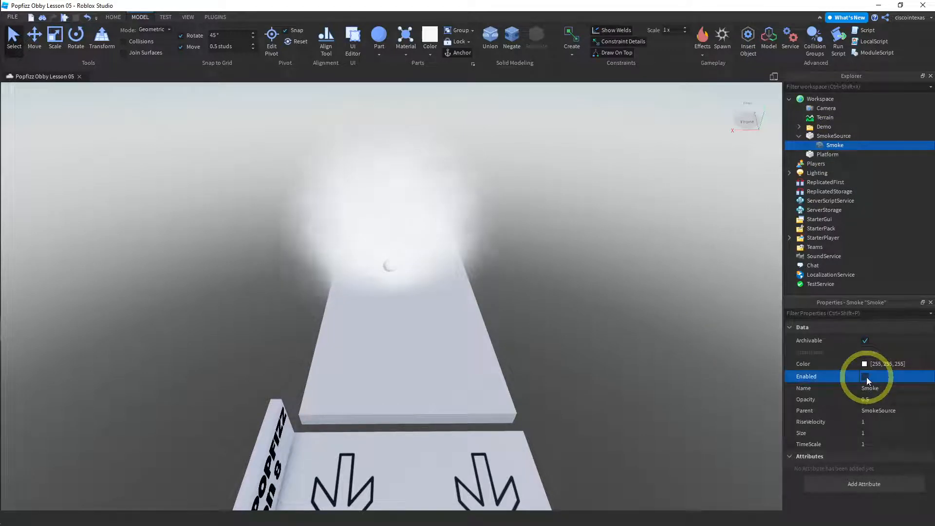
pyautogui.click(865, 376)
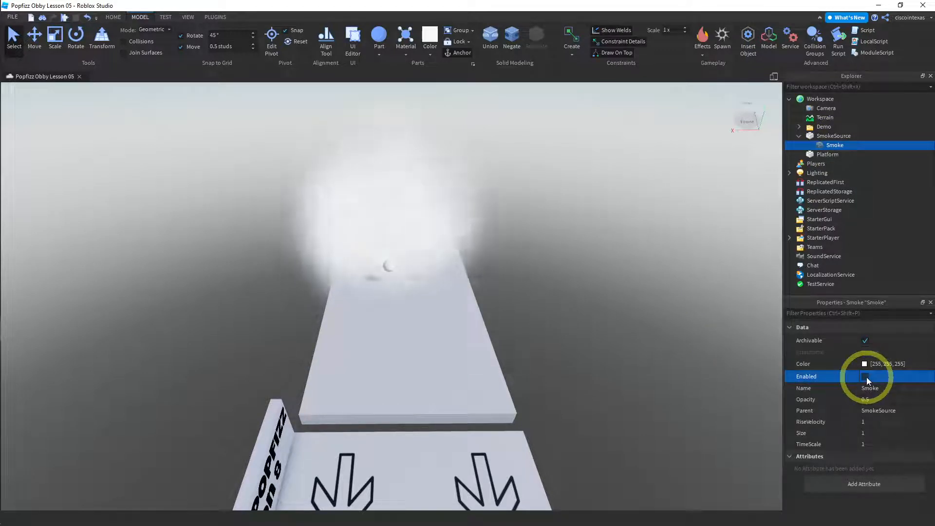
pyautogui.click(864, 376)
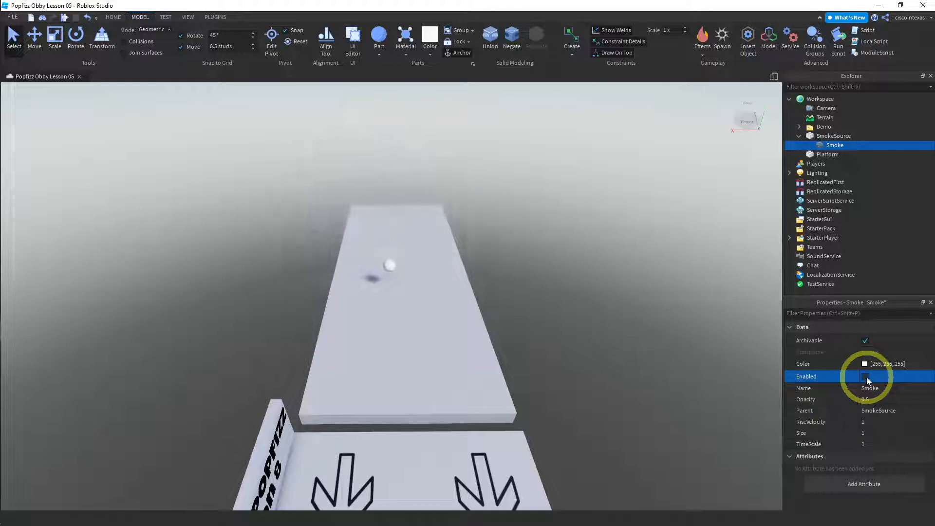
pyautogui.click(865, 375)
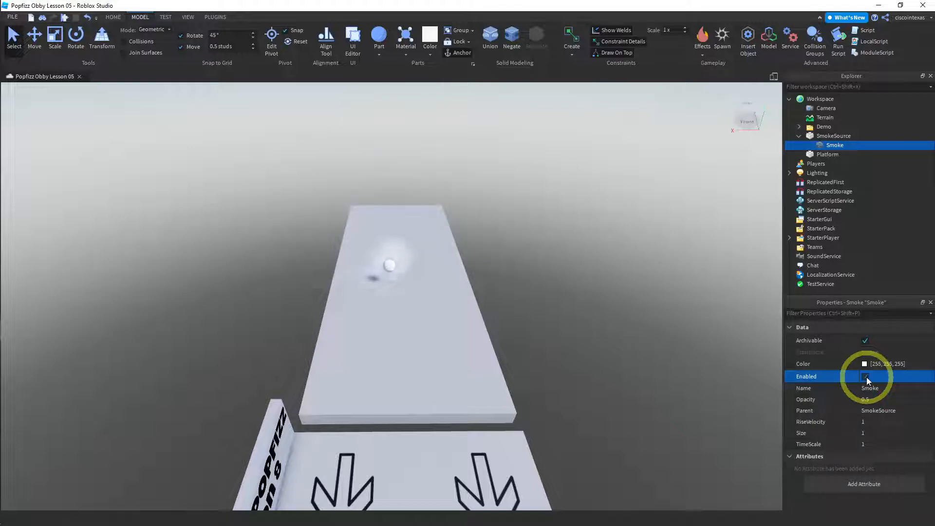
pyautogui.click(864, 376)
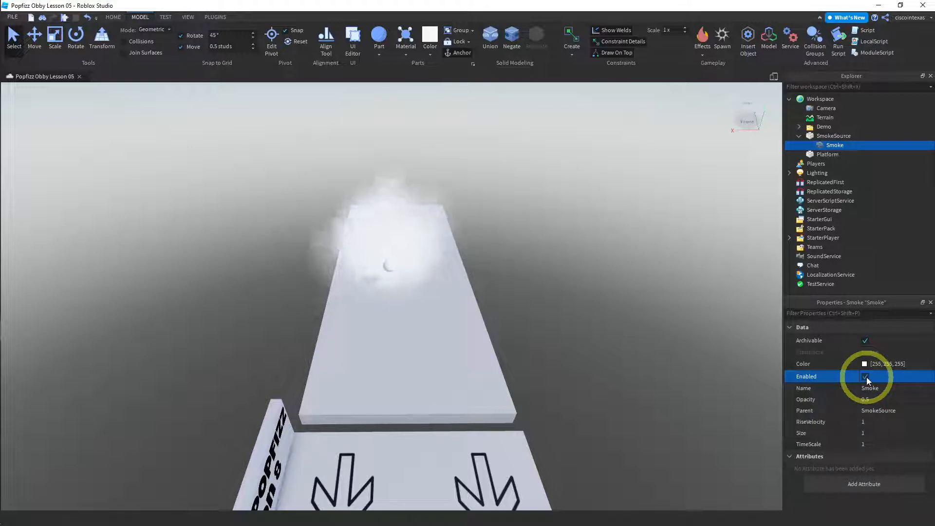
# - Set the smoke's Color to light violet (170, 170, 255)
pyautogui.click(864, 363)
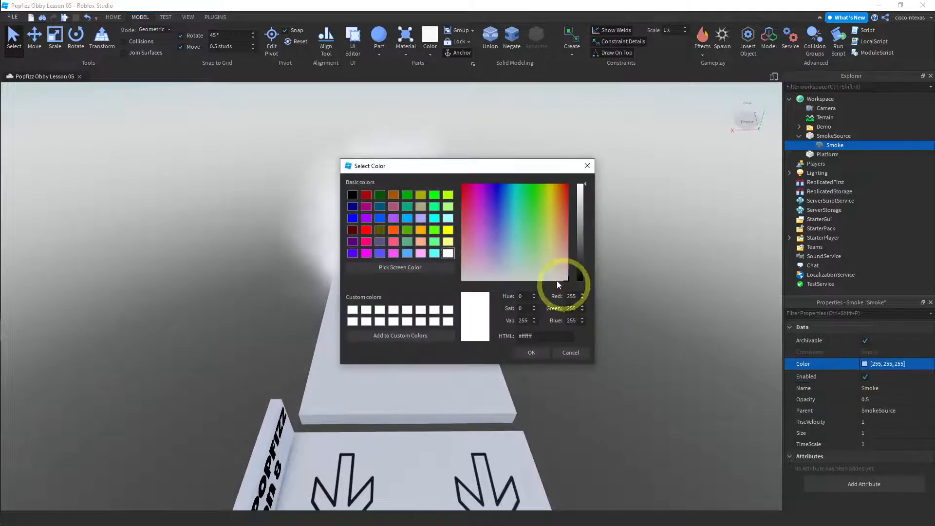
pyautogui.click(497, 248)
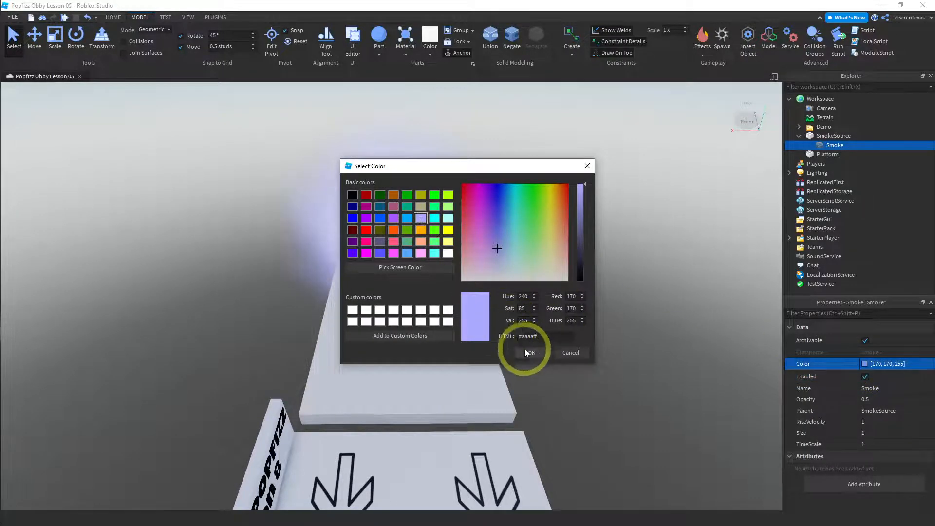
pyautogui.click(527, 351)
pyautogui.write('1')
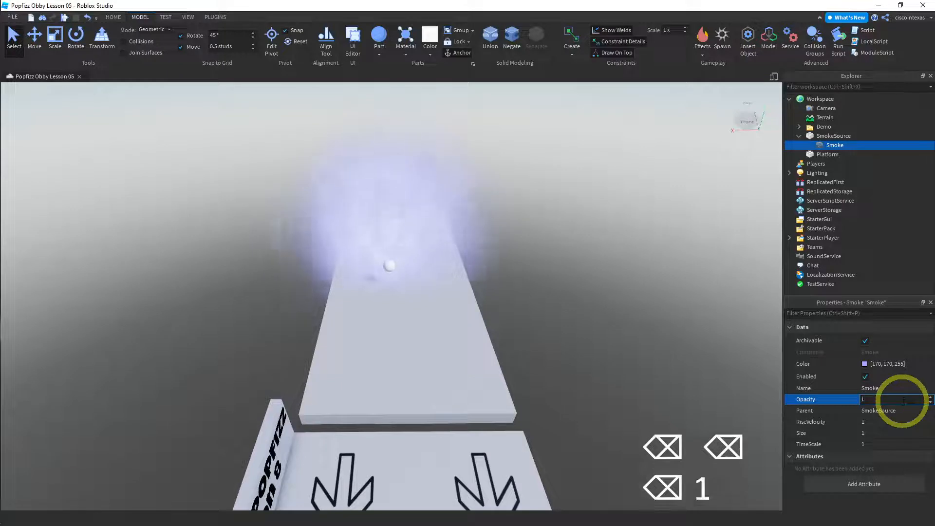
# - Set the smoke's Opacity to 1, RiseVelocity to 5 and Size to 5
pyautogui.write('0')
pyautogui.press('Return')
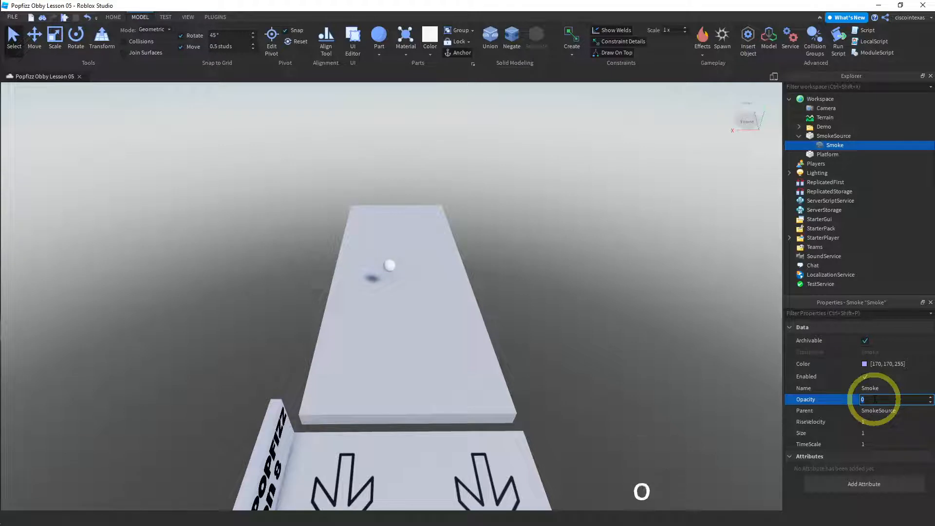
pyautogui.write('.')
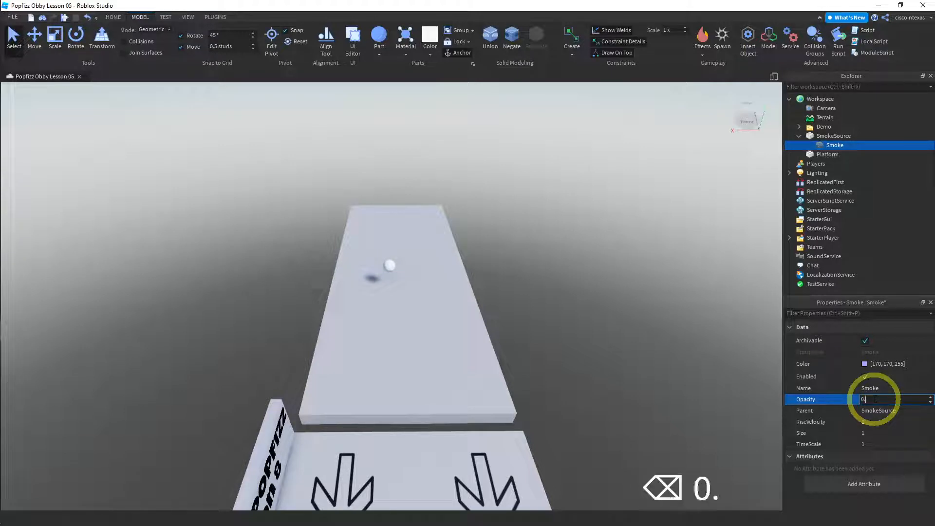
pyautogui.write('0.5')
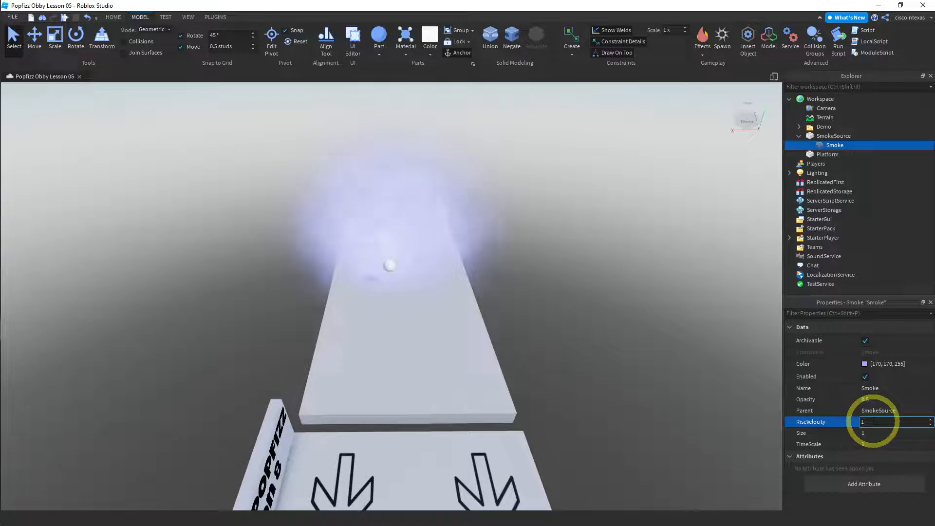
pyautogui.write('10')
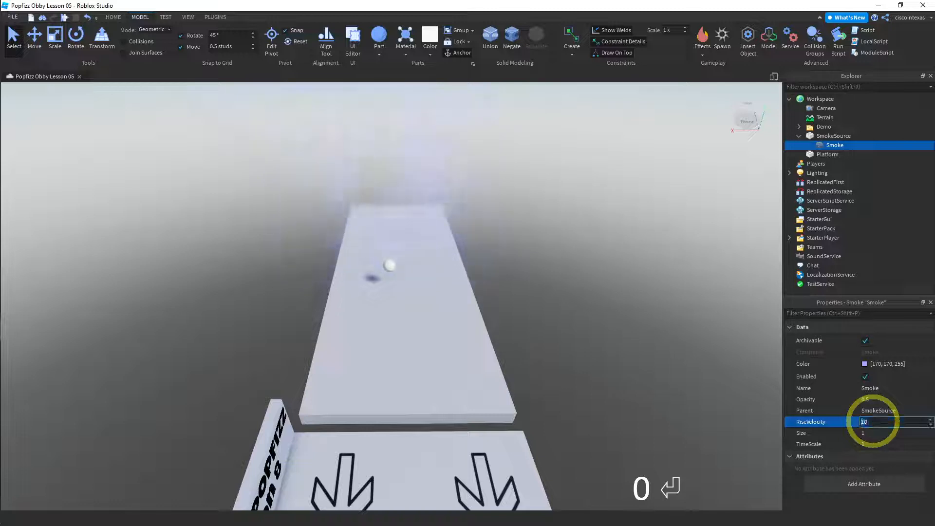
pyautogui.write('5')
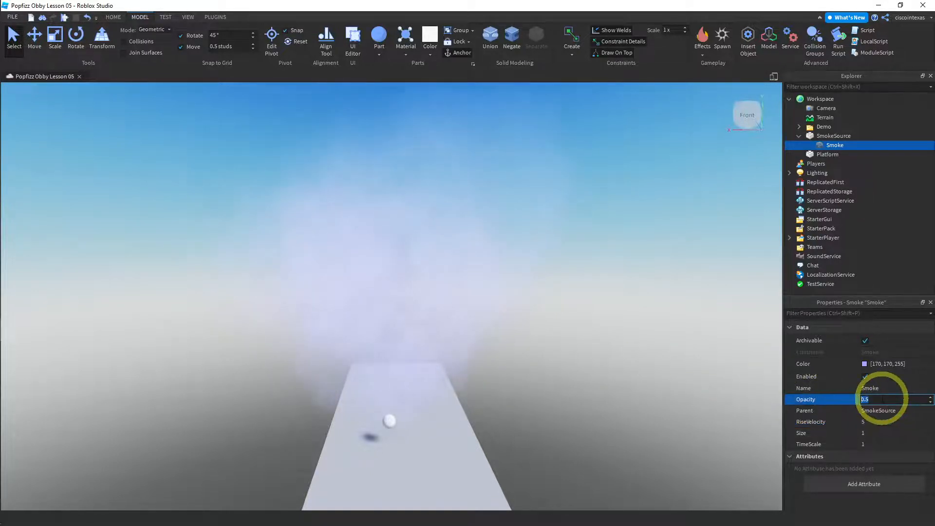
pyautogui.write('1')
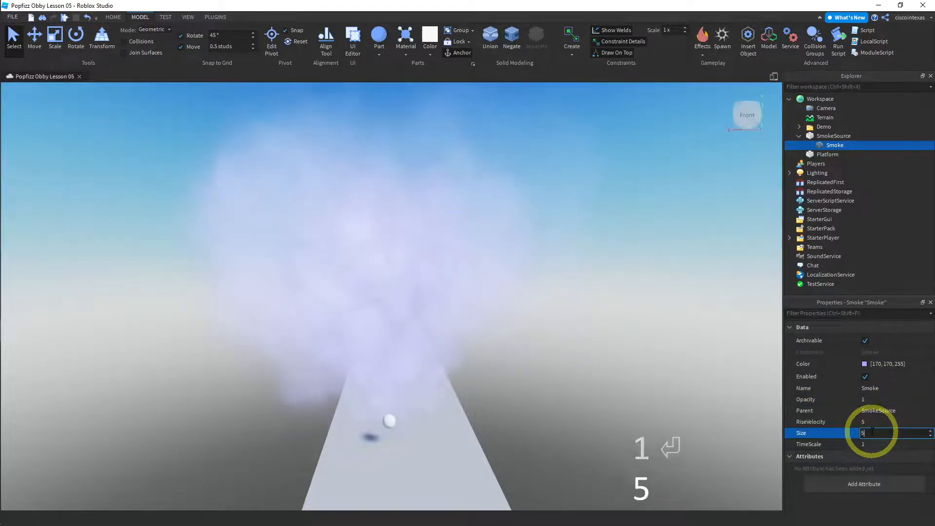
pyautogui.press('Return')
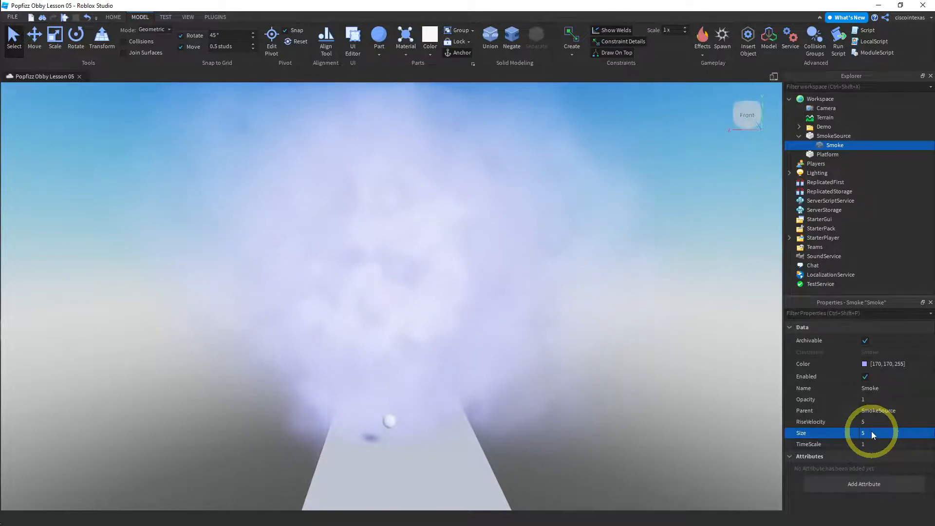
# - Set the smoke's TimeScale to a slower value around 0.5
pyautogui.click(874, 444)
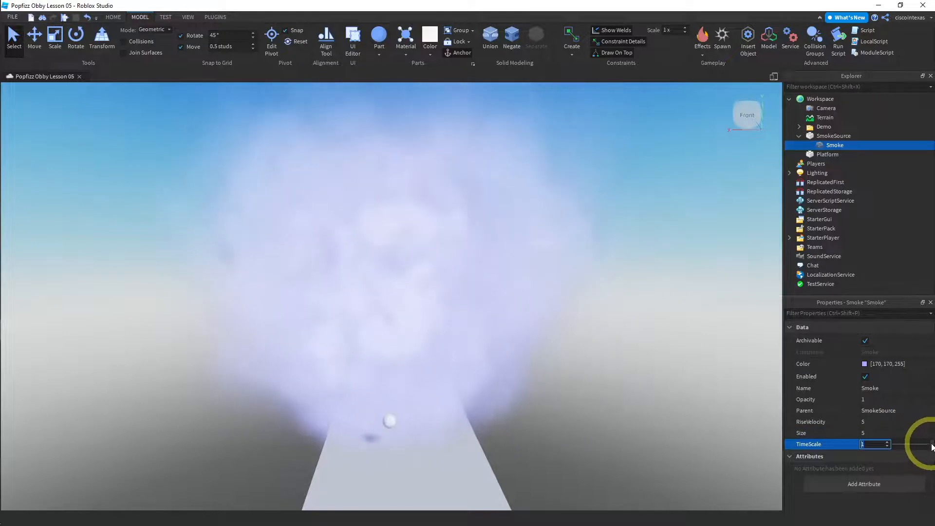
pyautogui.write('0.4')
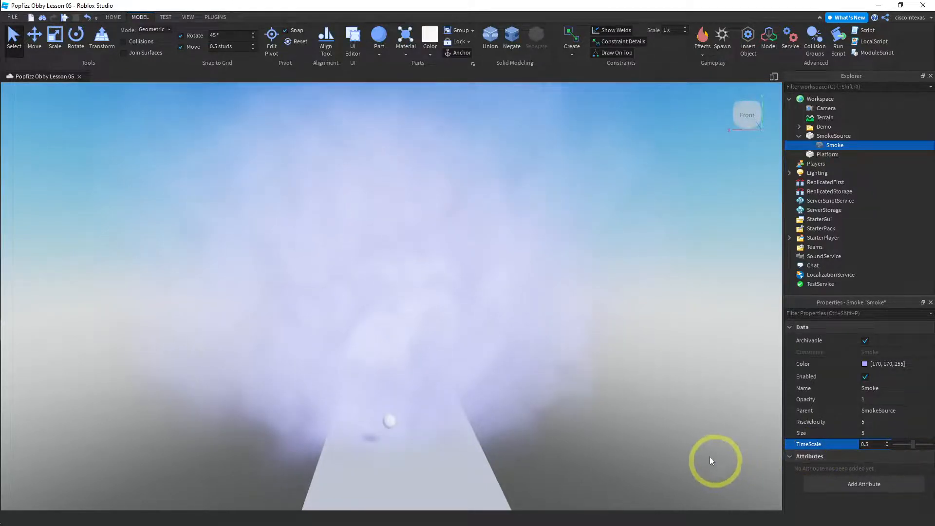
pyautogui.moveTo(617, 402)
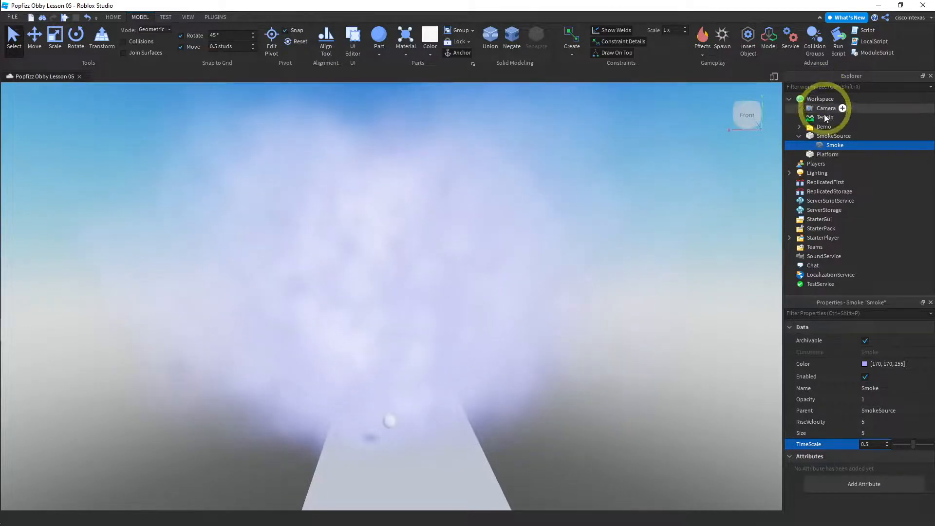
# - Untick CanCollide on SmokeSource so players pass through the sphere
pyautogui.click(833, 135)
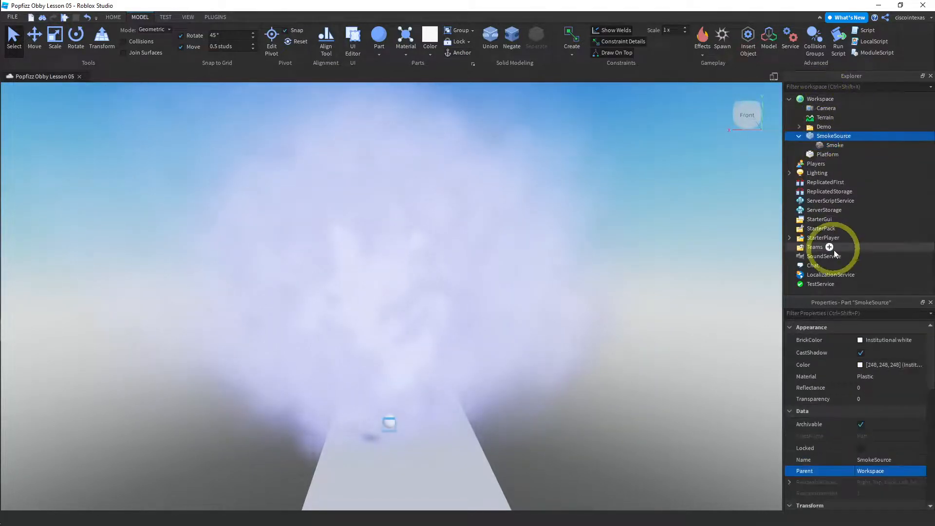
pyautogui.click(867, 399)
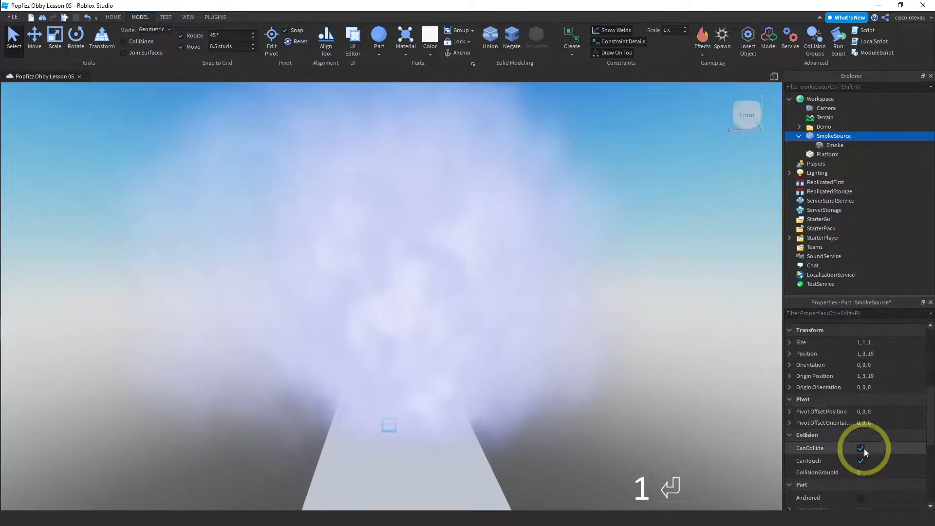
pyautogui.click(859, 448)
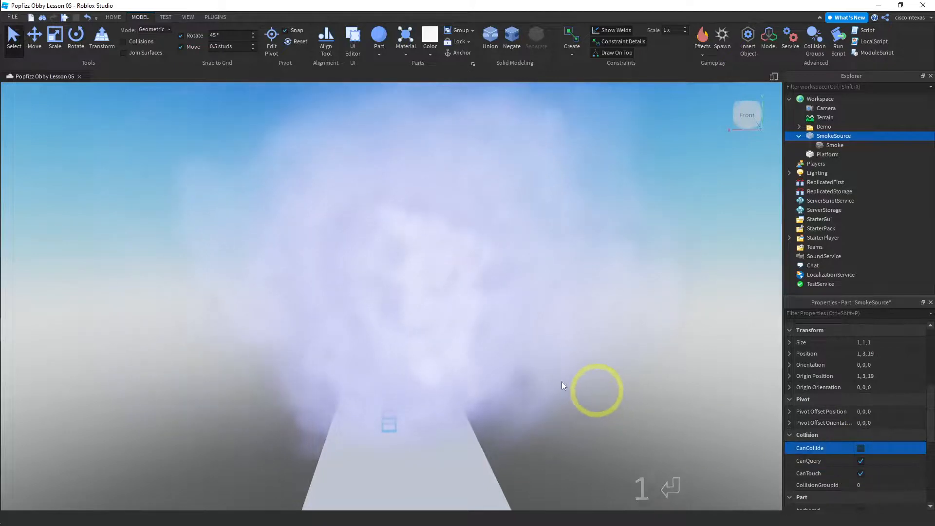
pyautogui.moveTo(176, 158)
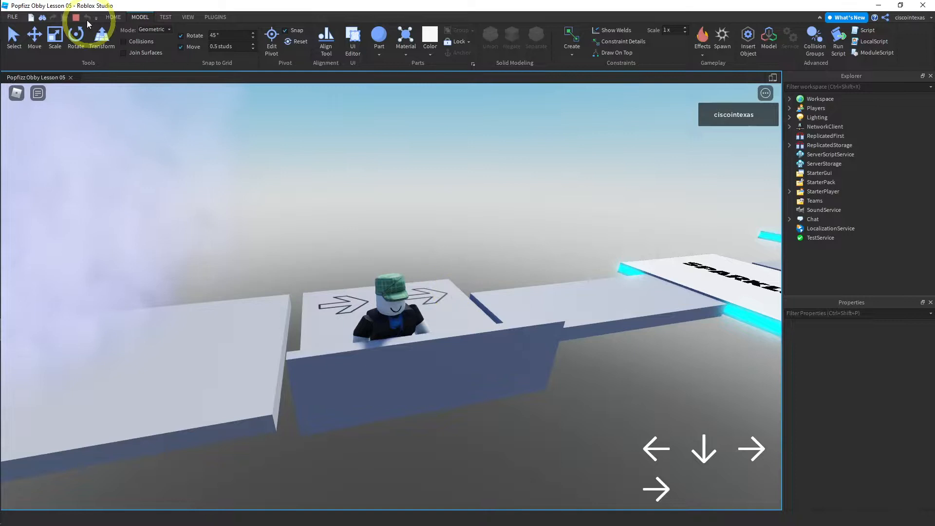
pyautogui.moveTo(338, 143)
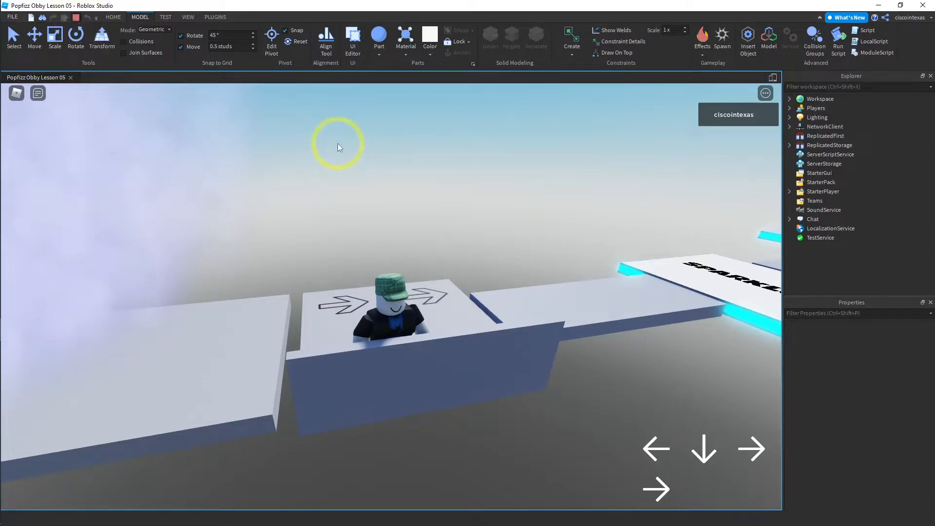